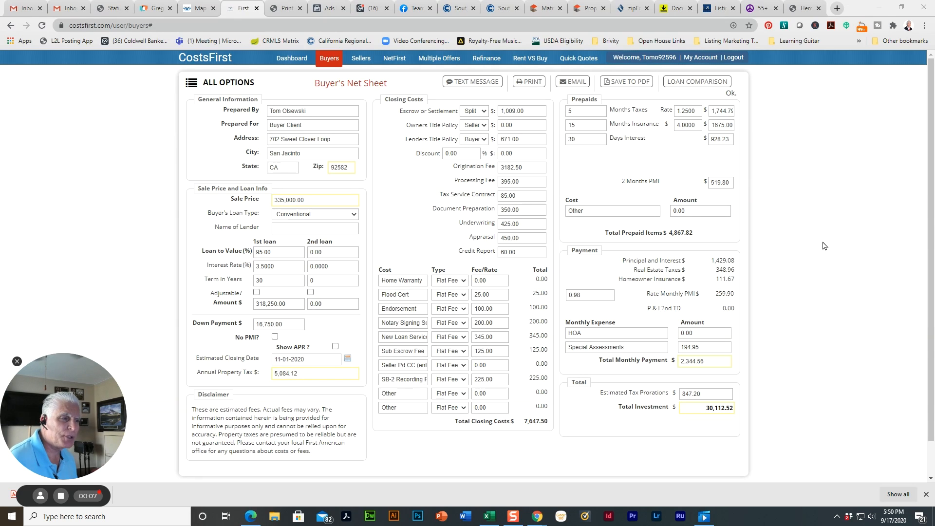
{"action": "mouse_move", "coordinate": [832, 277]}
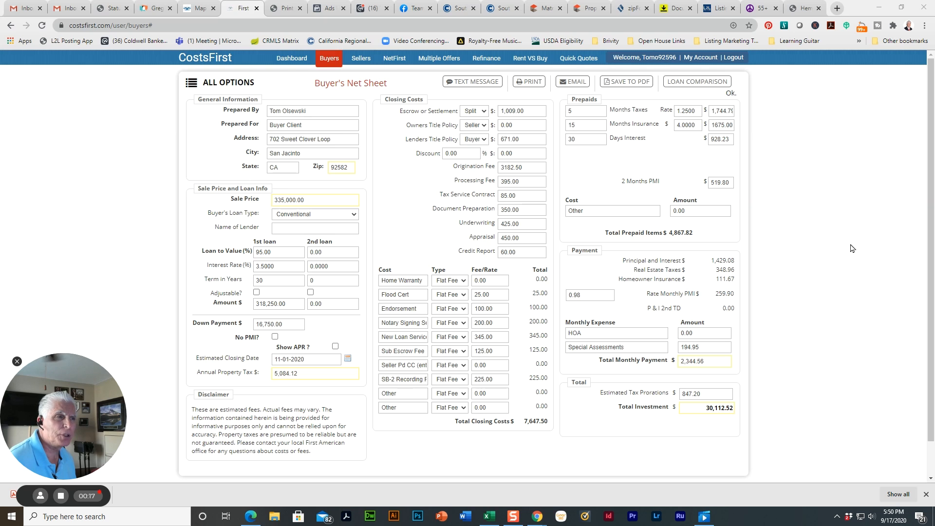
{"action": "mouse_move", "coordinate": [857, 249]}
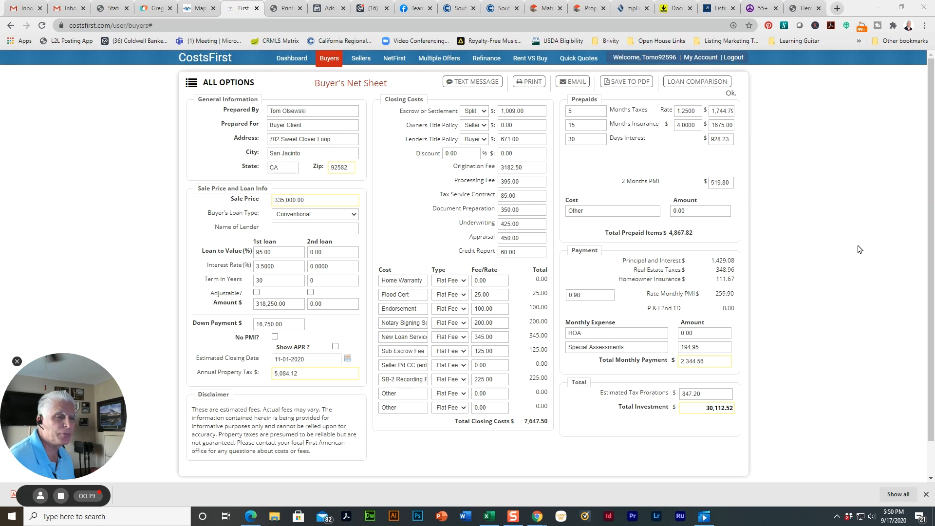
{"action": "mouse_move", "coordinate": [831, 263]}
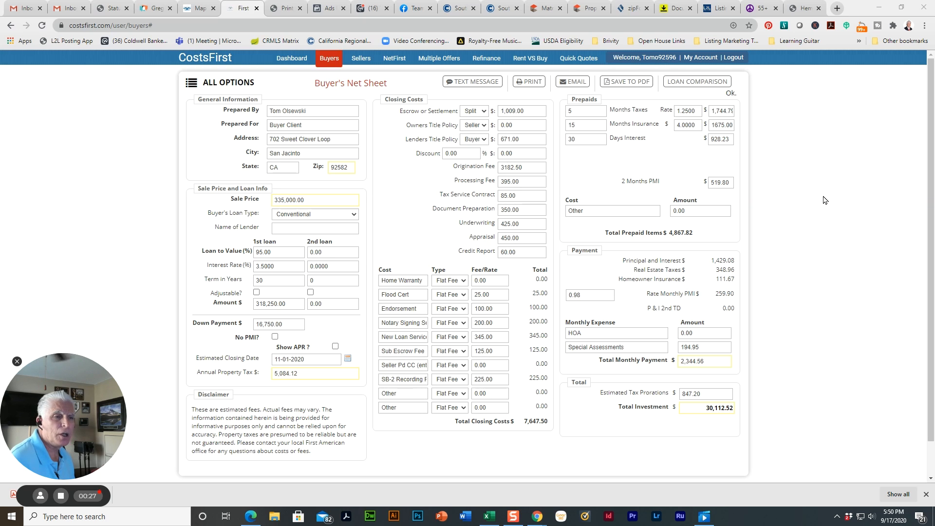
{"action": "mouse_move", "coordinate": [833, 213]}
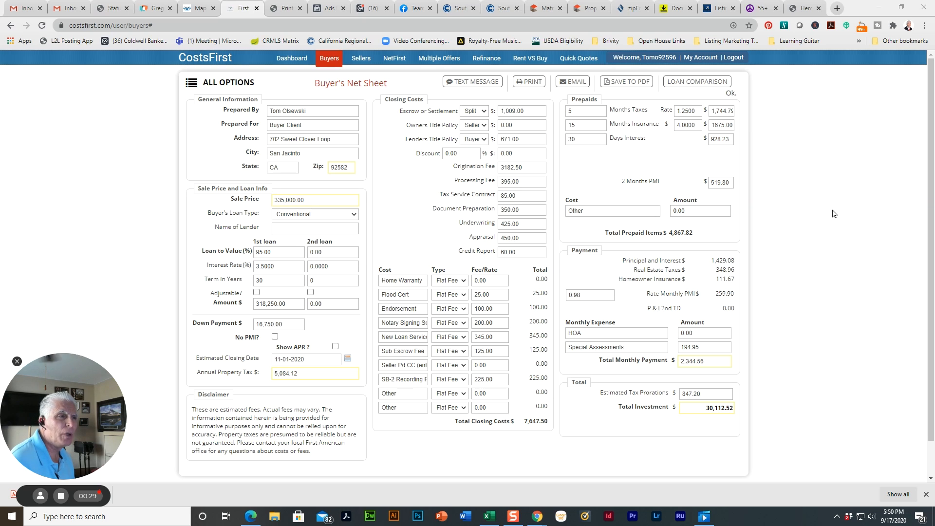
{"action": "mouse_move", "coordinate": [811, 178]}
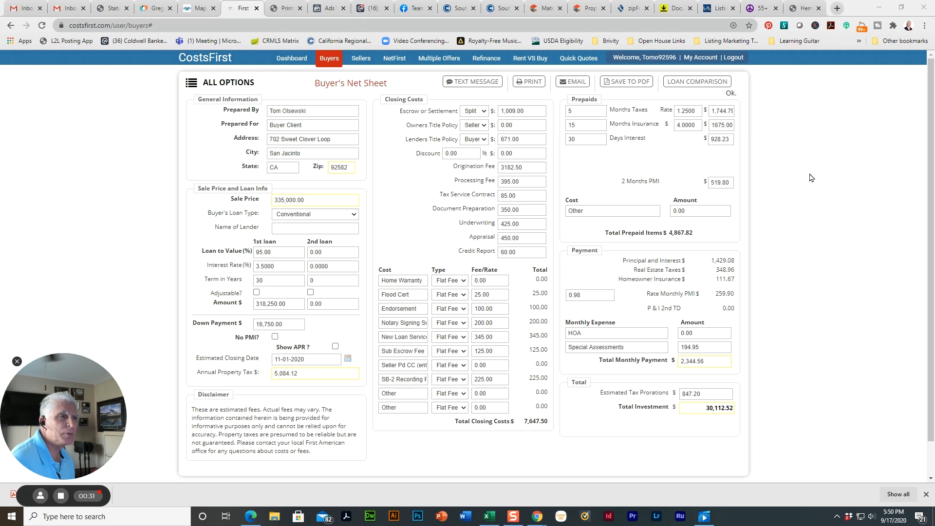
{"action": "mouse_move", "coordinate": [800, 169]}
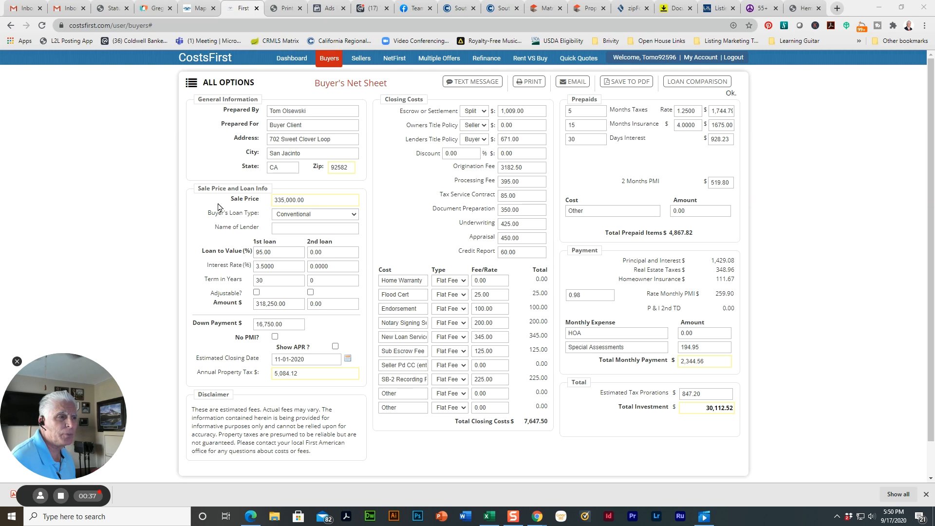
{"action": "mouse_move", "coordinate": [250, 197]}
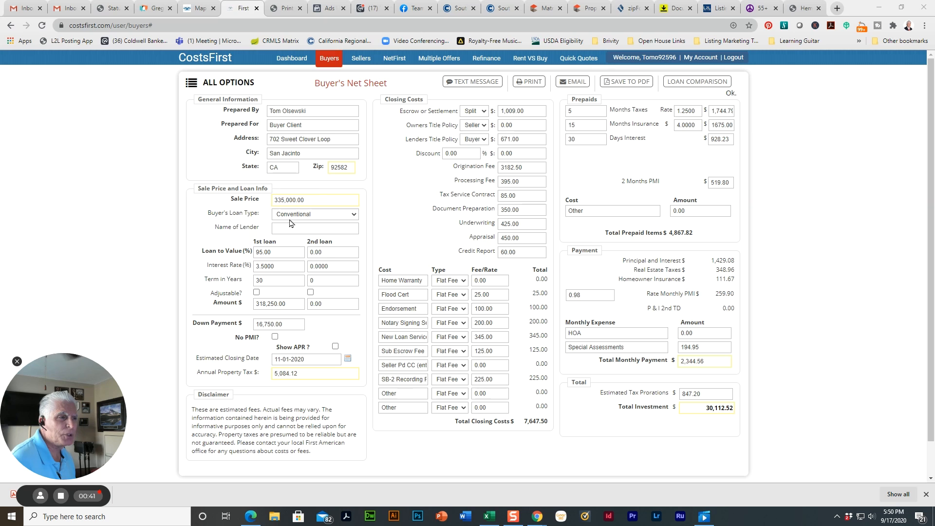
{"action": "mouse_move", "coordinate": [374, 282]}
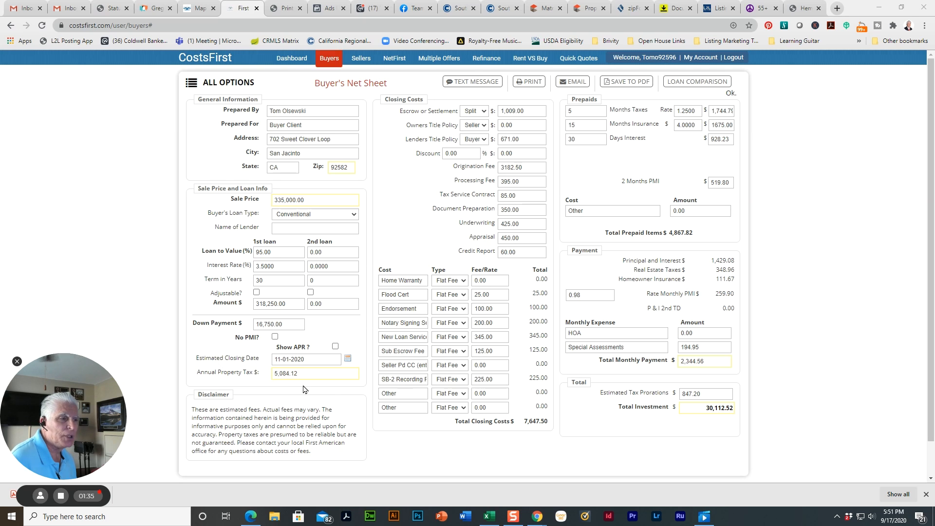
{"action": "mouse_move", "coordinate": [242, 383]}
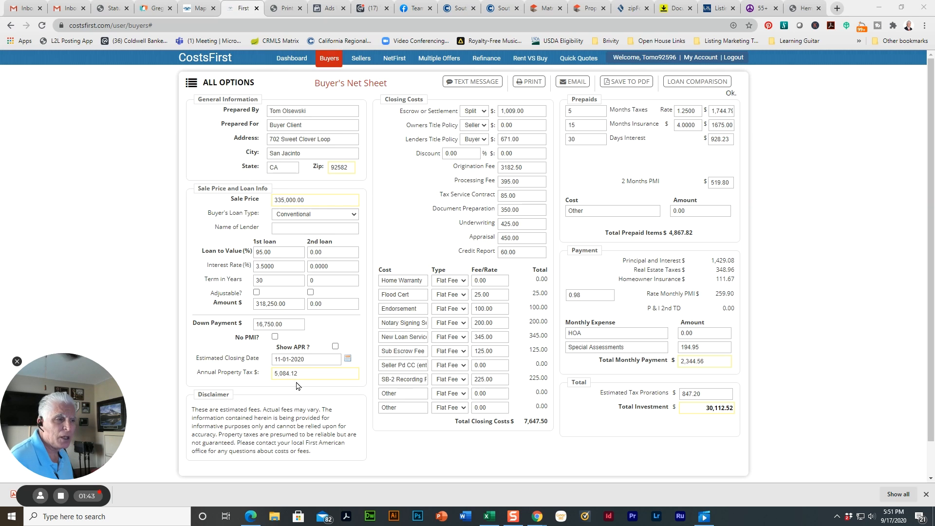
{"action": "mouse_move", "coordinate": [283, 387]}
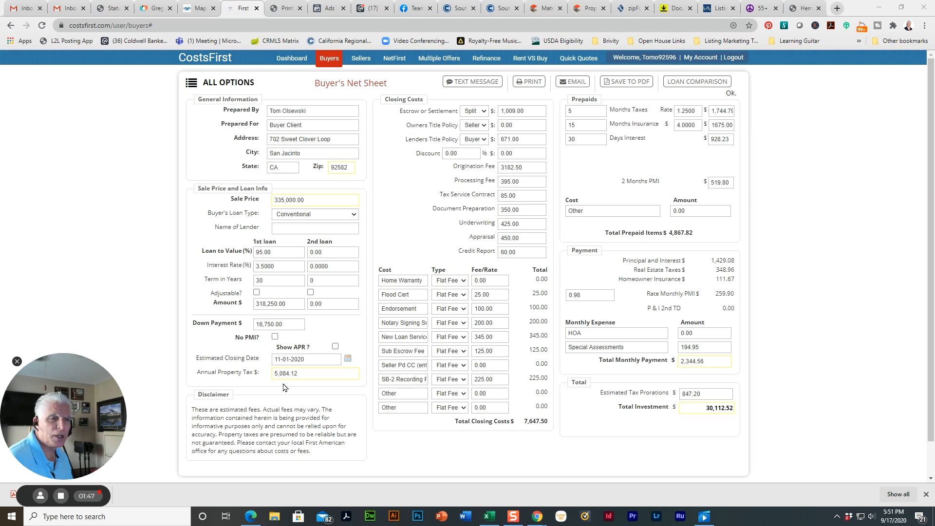
{"action": "mouse_move", "coordinate": [308, 393]}
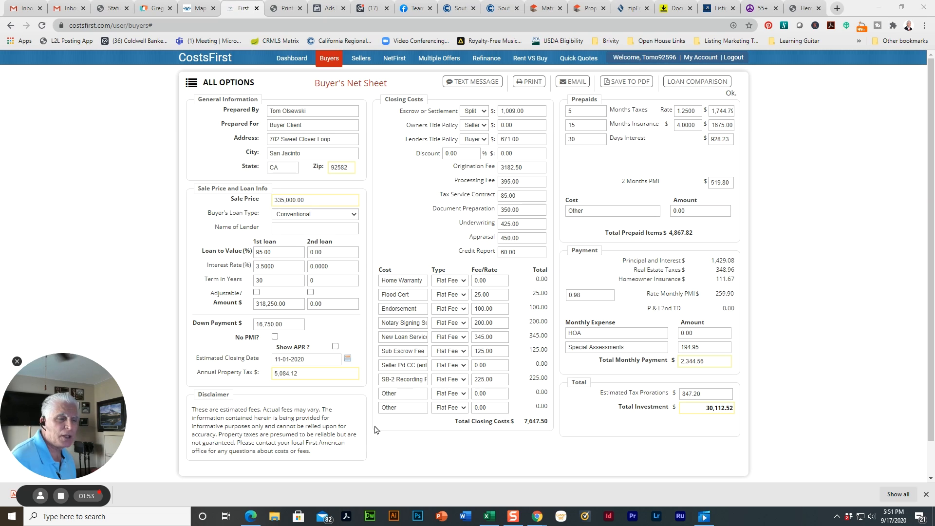
{"action": "mouse_move", "coordinate": [413, 407]}
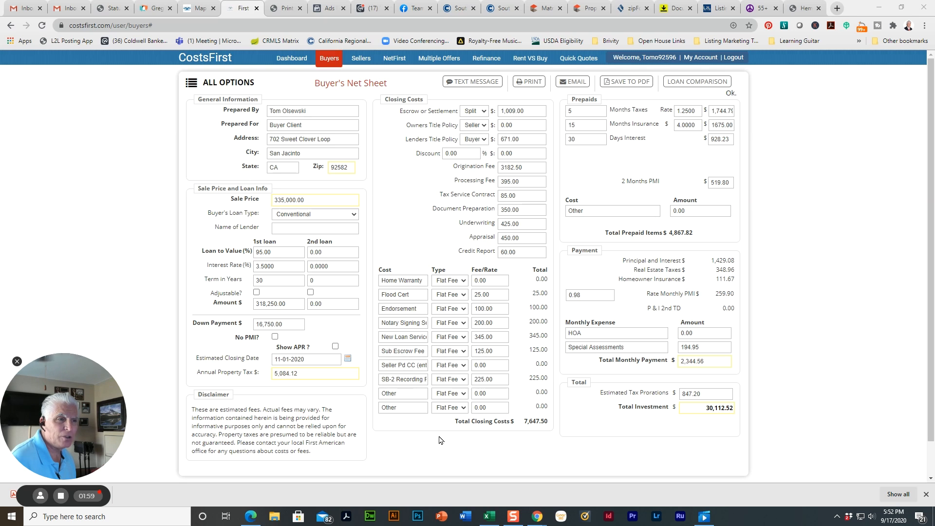
{"action": "mouse_move", "coordinate": [388, 233]}
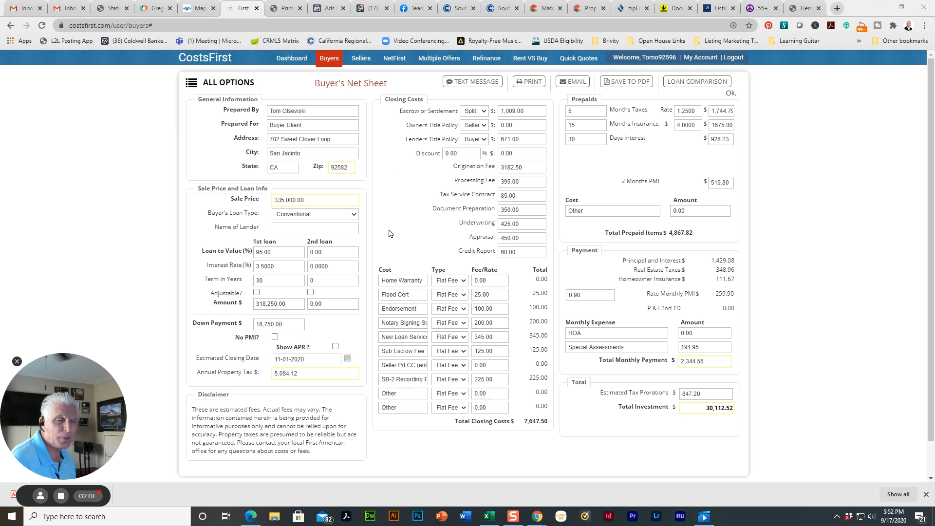
{"action": "mouse_move", "coordinate": [398, 223]}
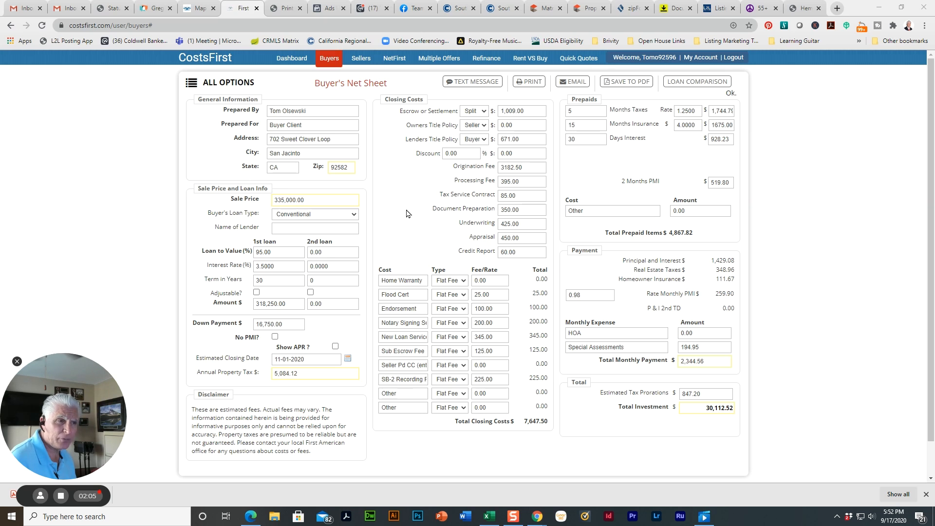
{"action": "mouse_move", "coordinate": [402, 222]}
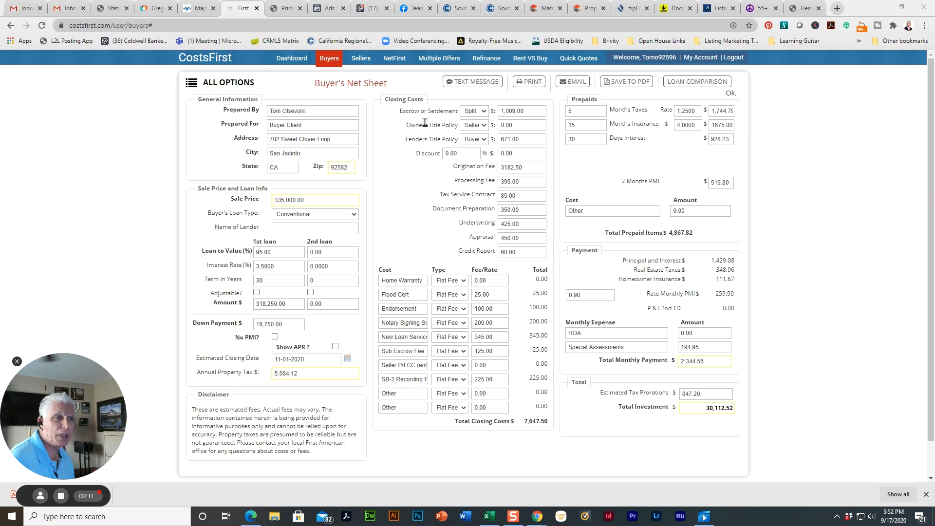
{"action": "mouse_move", "coordinate": [409, 160]}
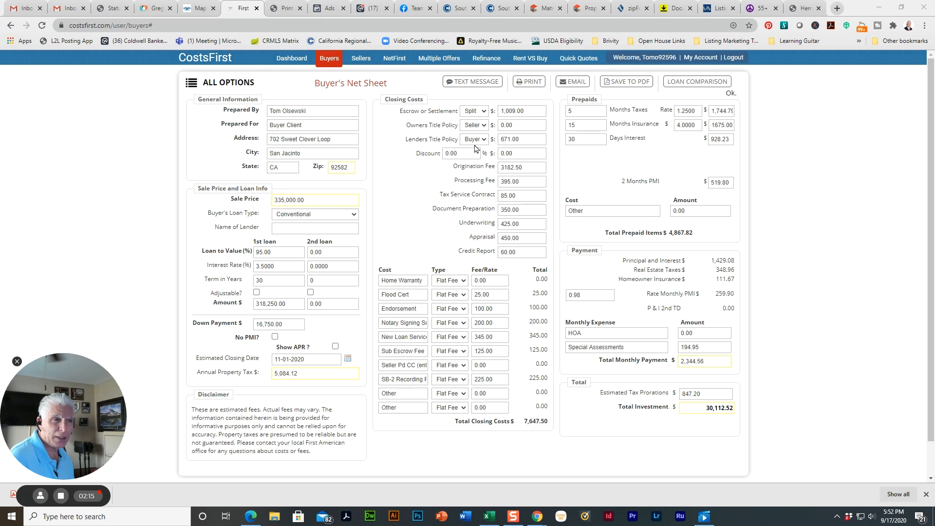
{"action": "mouse_move", "coordinate": [417, 213]}
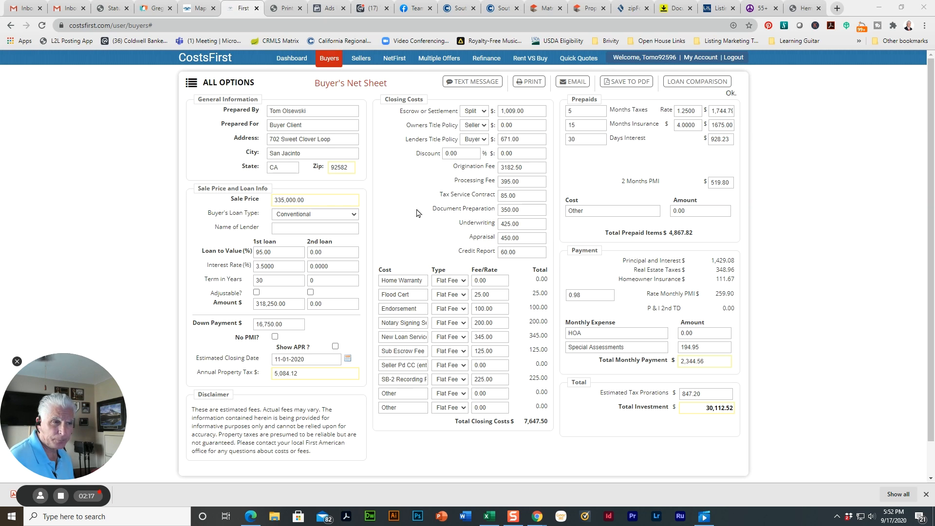
{"action": "mouse_move", "coordinate": [459, 175]}
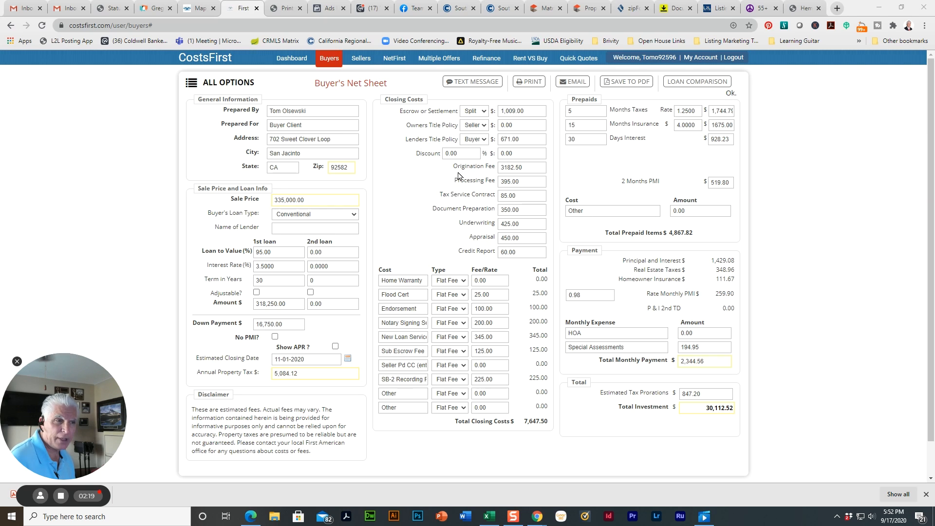
{"action": "mouse_move", "coordinate": [449, 197]}
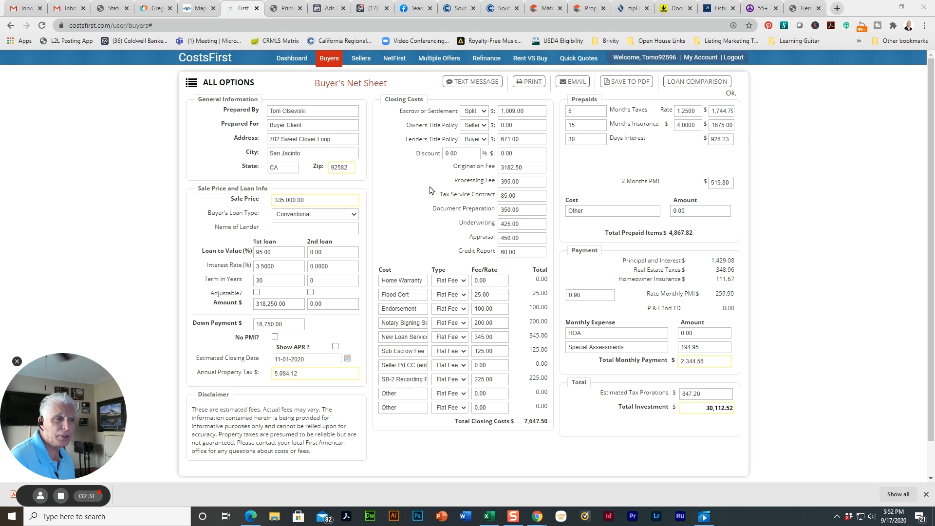
{"action": "mouse_move", "coordinate": [458, 221]}
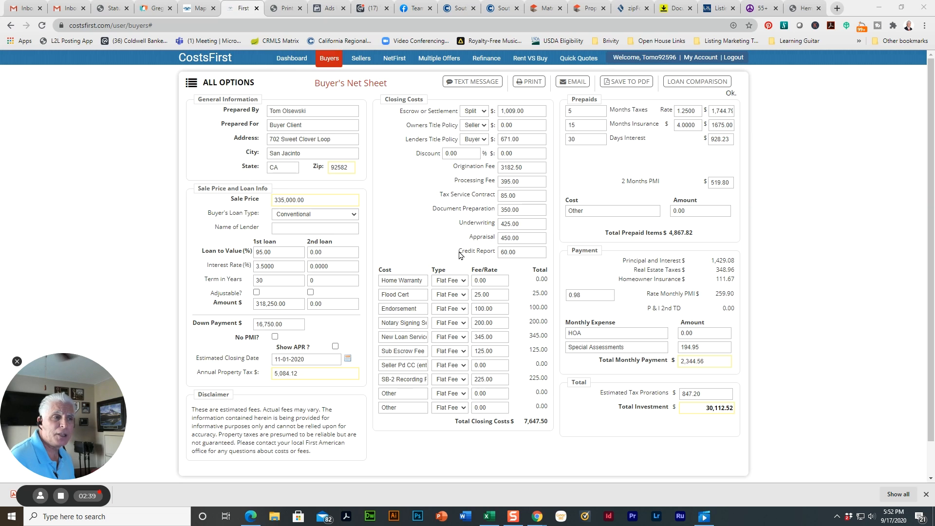
{"action": "mouse_move", "coordinate": [449, 243]}
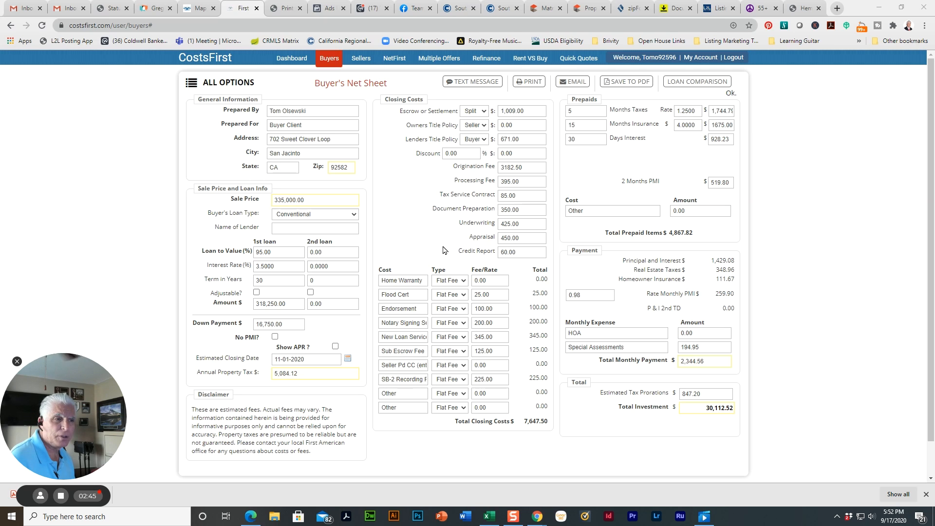
{"action": "mouse_move", "coordinate": [469, 234]}
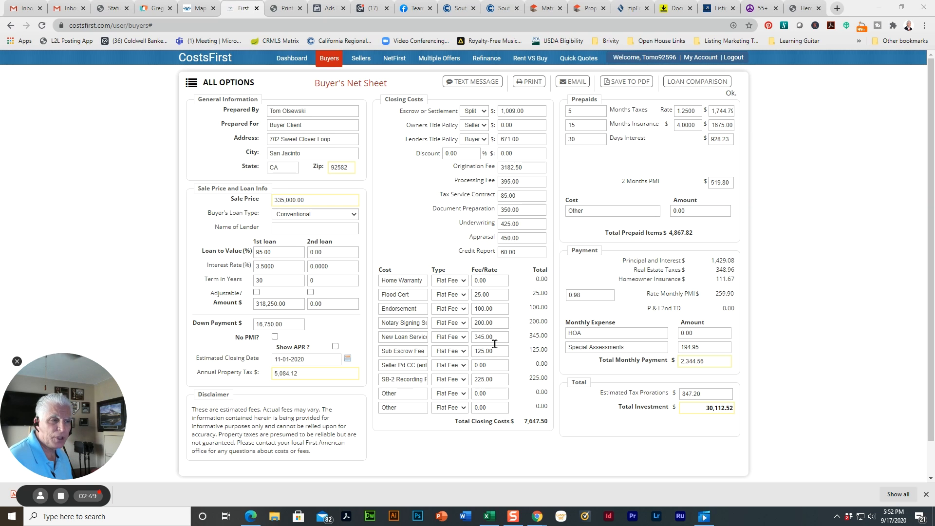
{"action": "mouse_move", "coordinate": [493, 421]}
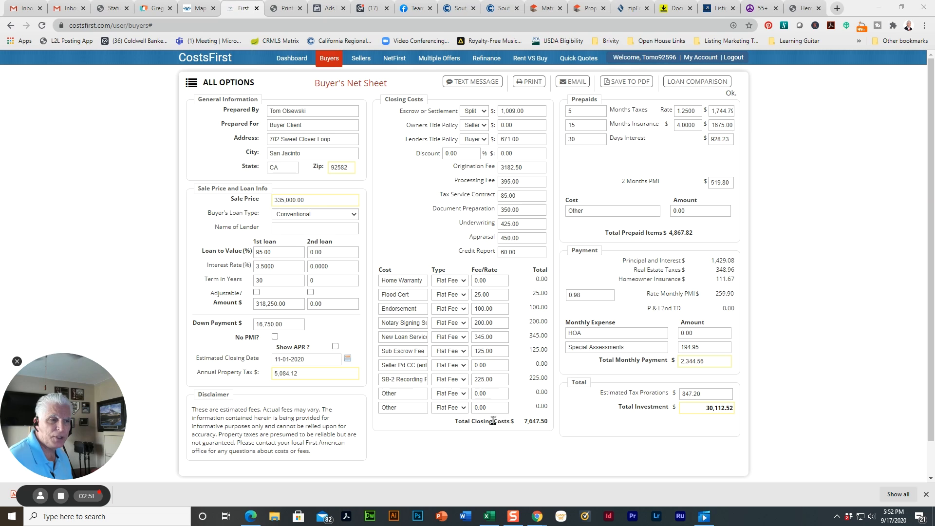
{"action": "mouse_move", "coordinate": [515, 454]}
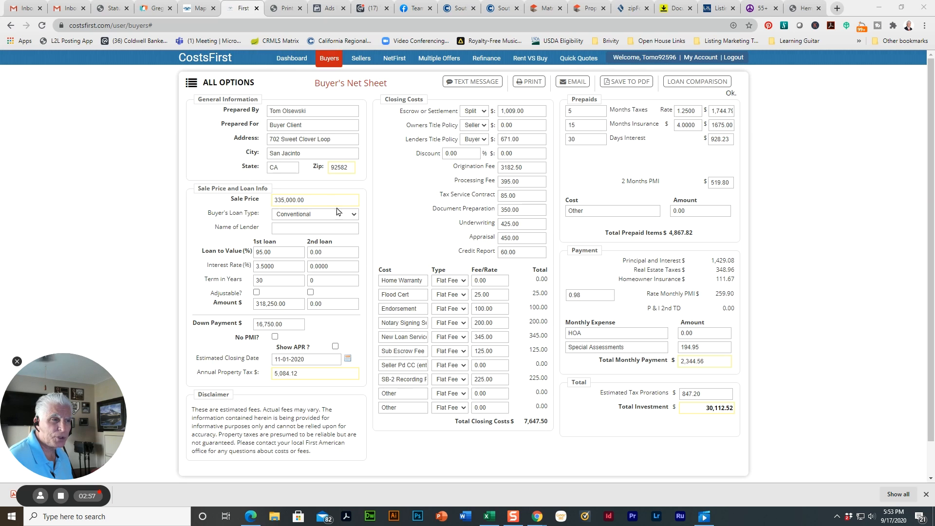
{"action": "mouse_move", "coordinate": [530, 430]}
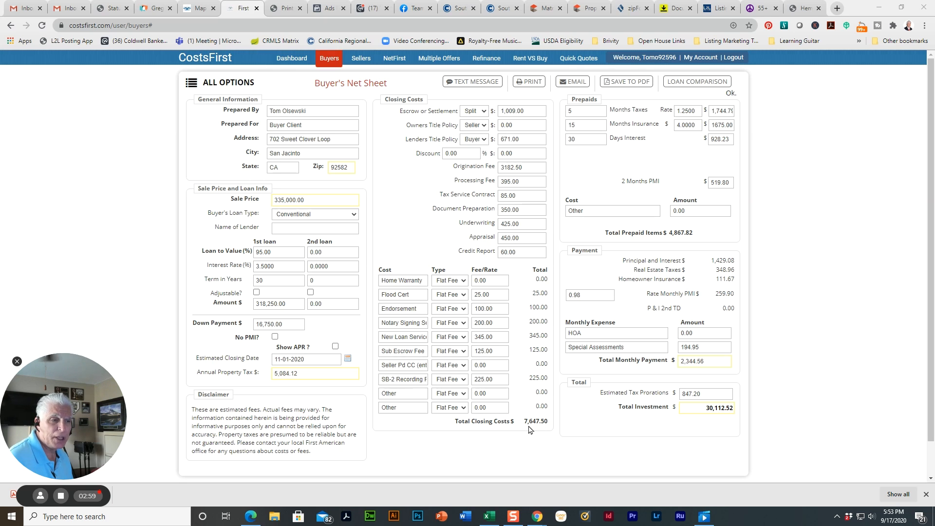
{"action": "mouse_move", "coordinate": [537, 428]}
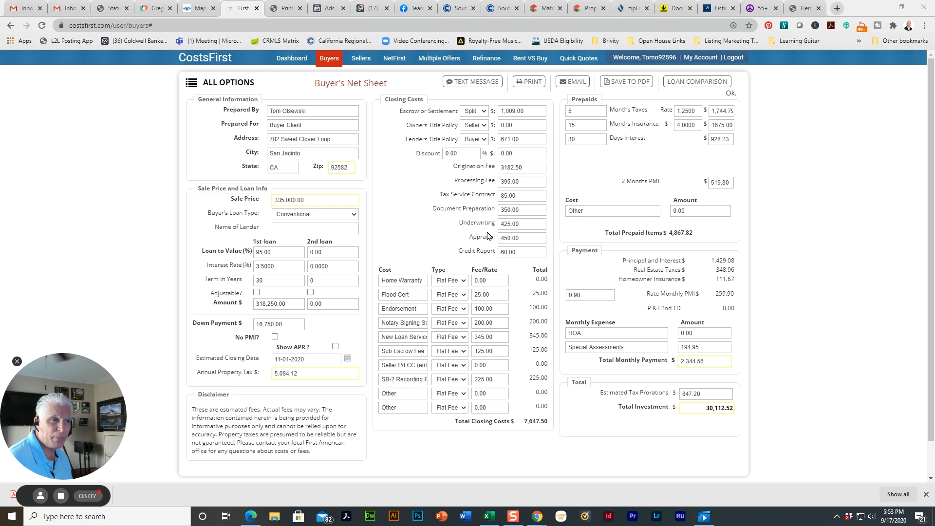
{"action": "mouse_move", "coordinate": [565, 252]}
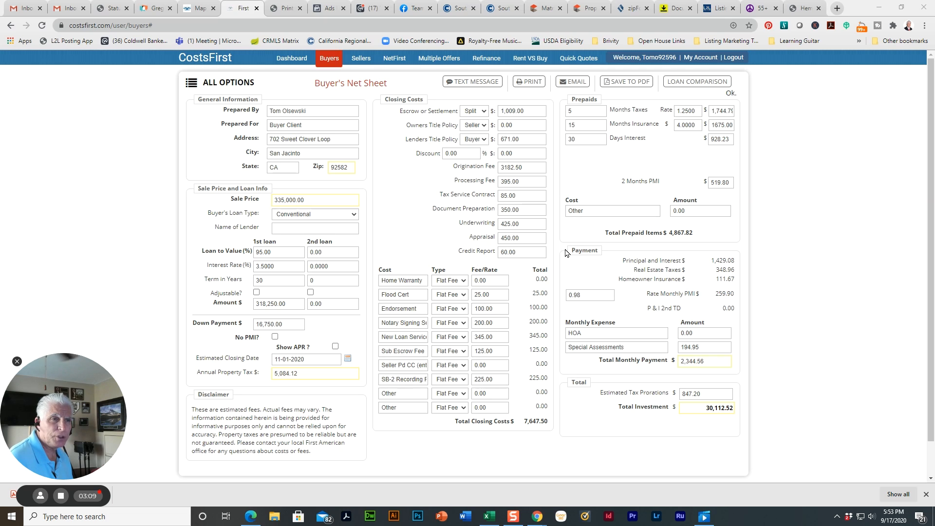
{"action": "mouse_move", "coordinate": [632, 173]}
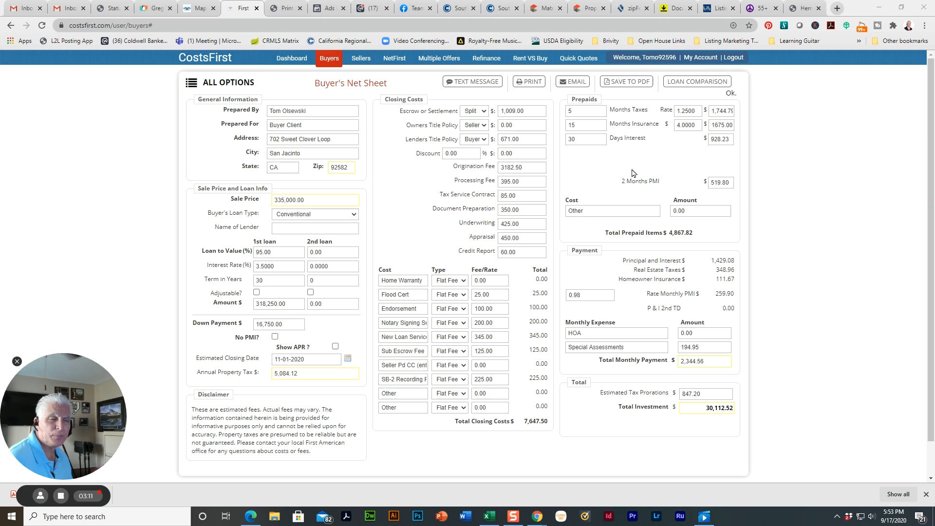
{"action": "mouse_move", "coordinate": [621, 106]}
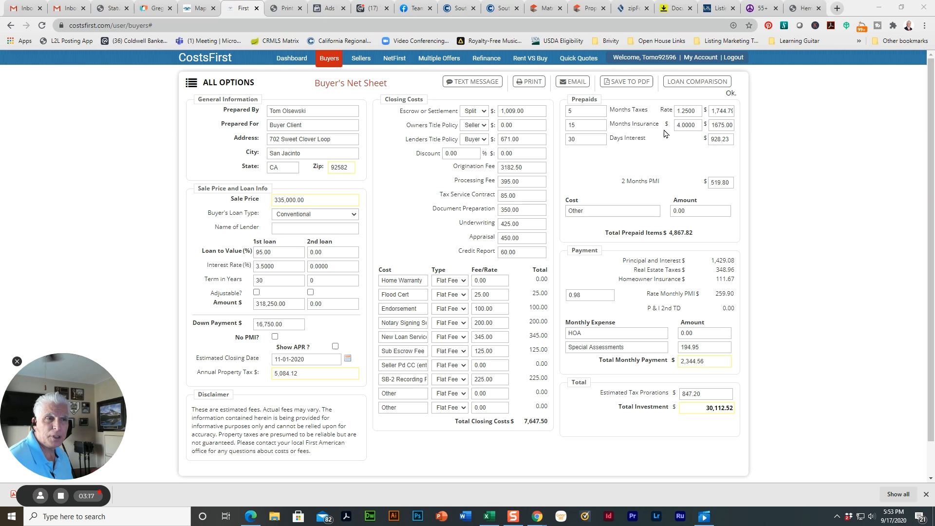
{"action": "mouse_move", "coordinate": [711, 151]}
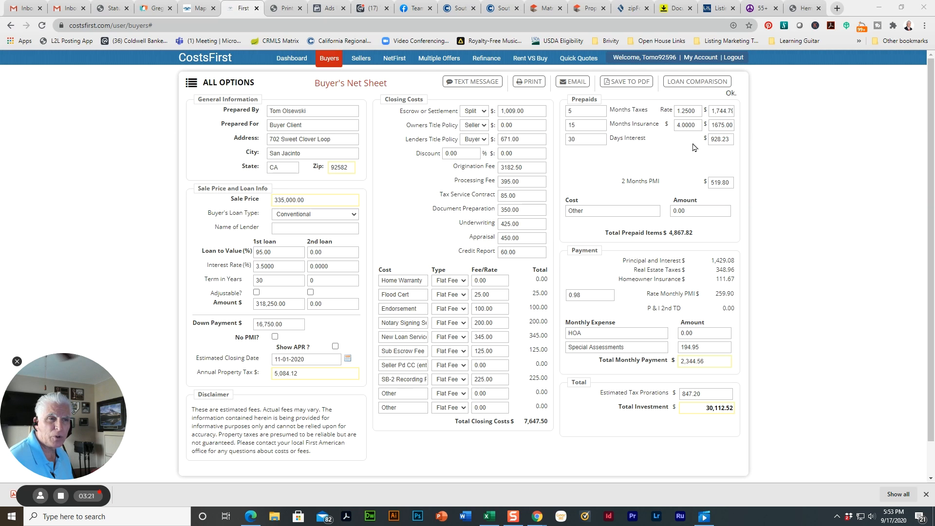
{"action": "mouse_move", "coordinate": [609, 184]}
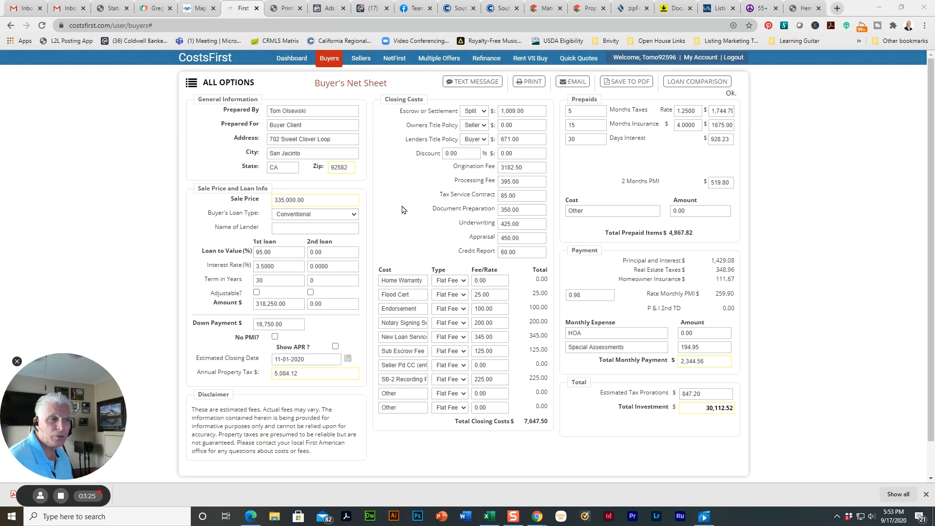
{"action": "mouse_move", "coordinate": [414, 207]}
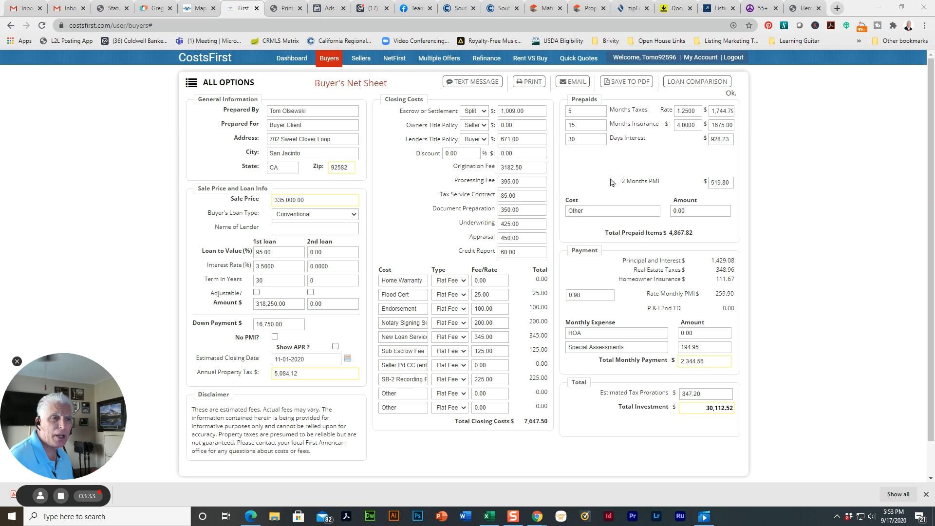
{"action": "mouse_move", "coordinate": [691, 197]}
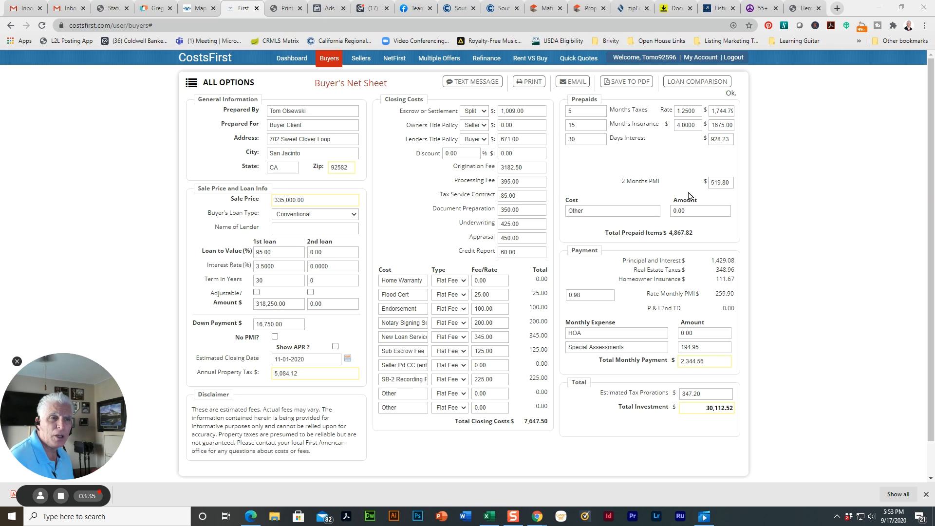
{"action": "mouse_move", "coordinate": [742, 192]}
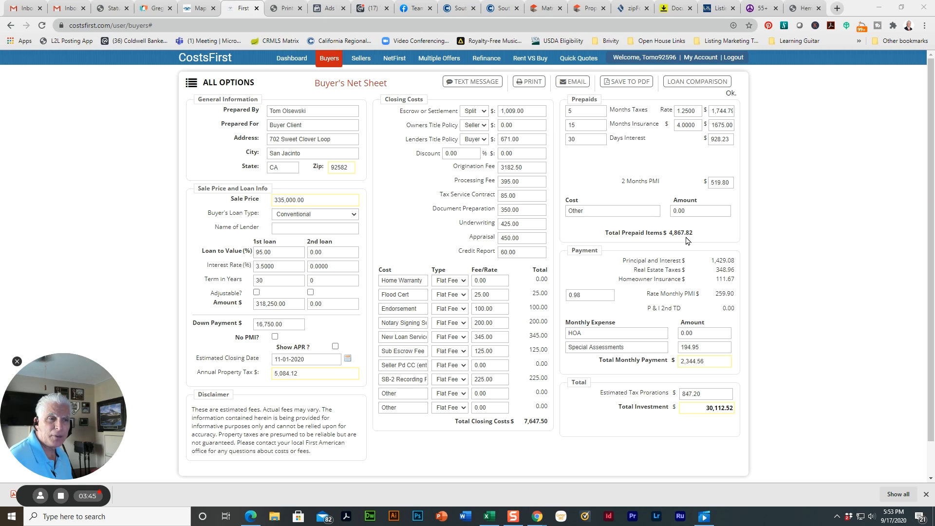
{"action": "mouse_move", "coordinate": [662, 233]}
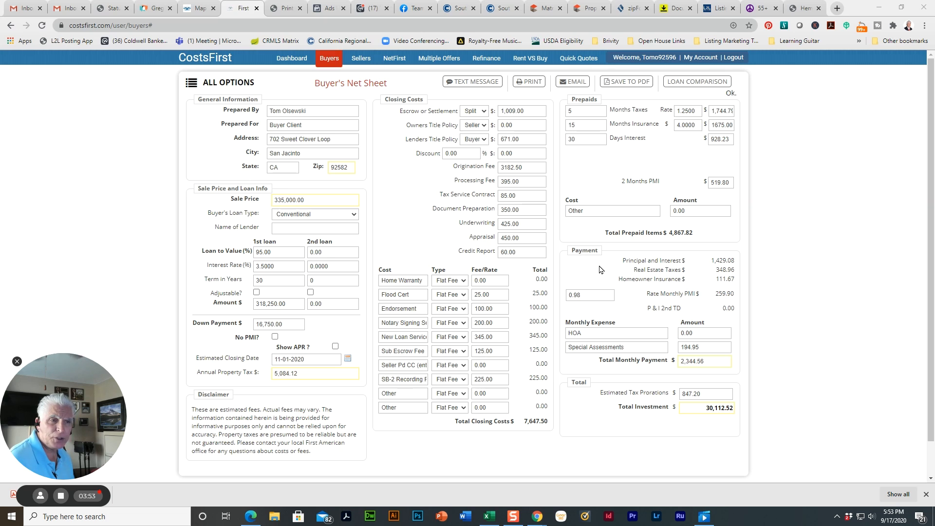
{"action": "mouse_move", "coordinate": [714, 268]}
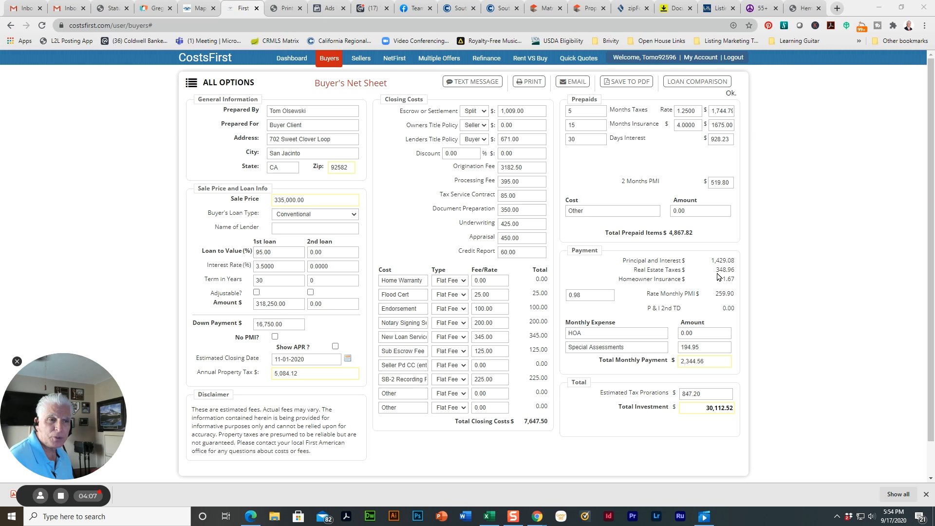
{"action": "mouse_move", "coordinate": [723, 276]}
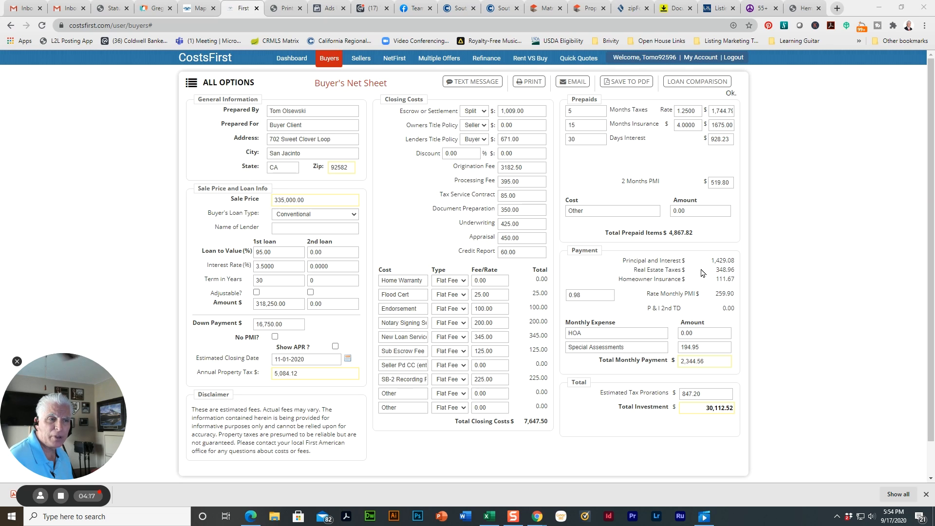
{"action": "mouse_move", "coordinate": [739, 285]}
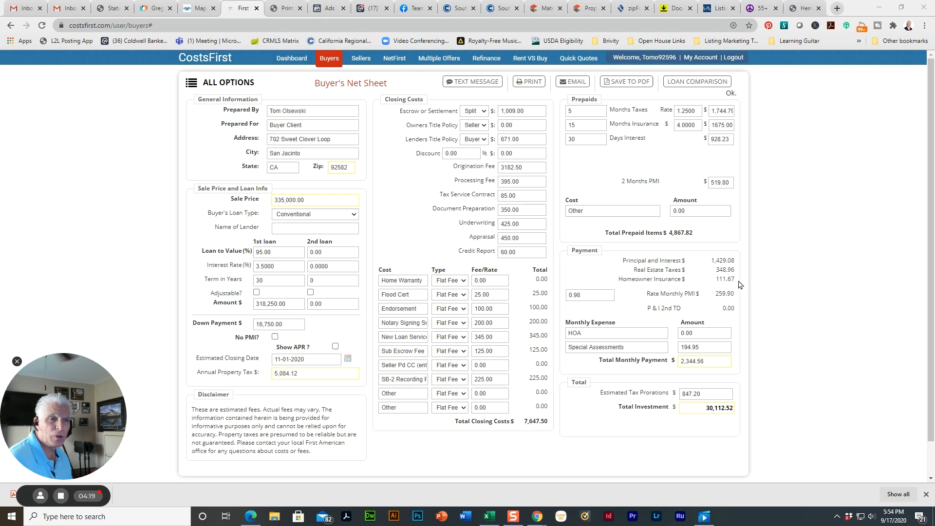
{"action": "mouse_move", "coordinate": [640, 266]}
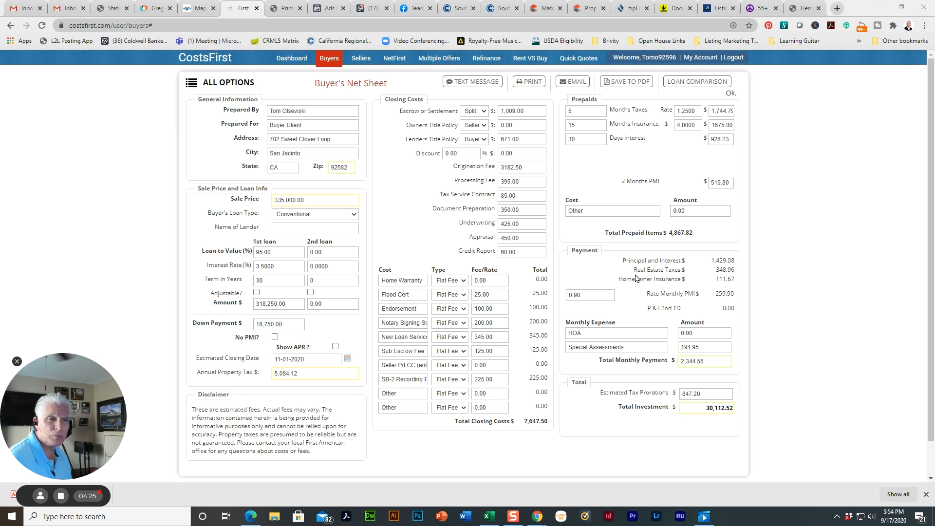
{"action": "mouse_move", "coordinate": [631, 274]}
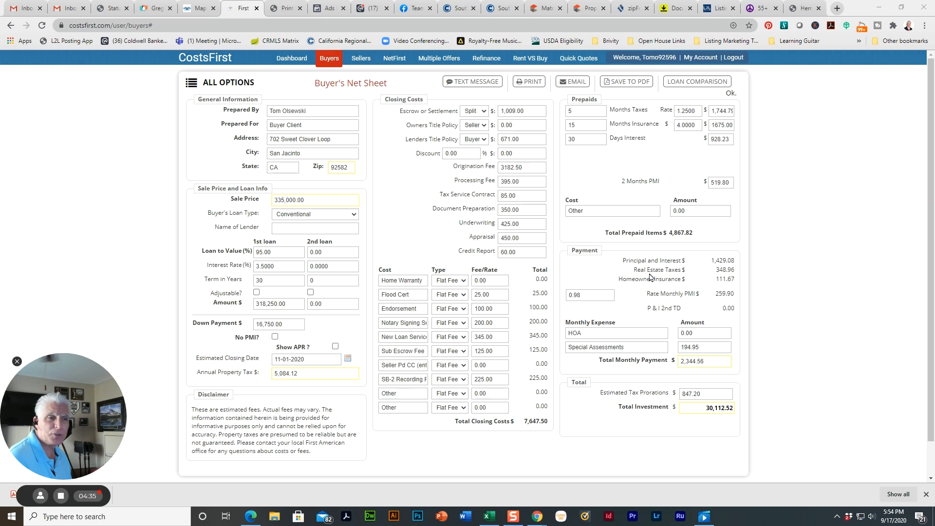
{"action": "mouse_move", "coordinate": [731, 269]}
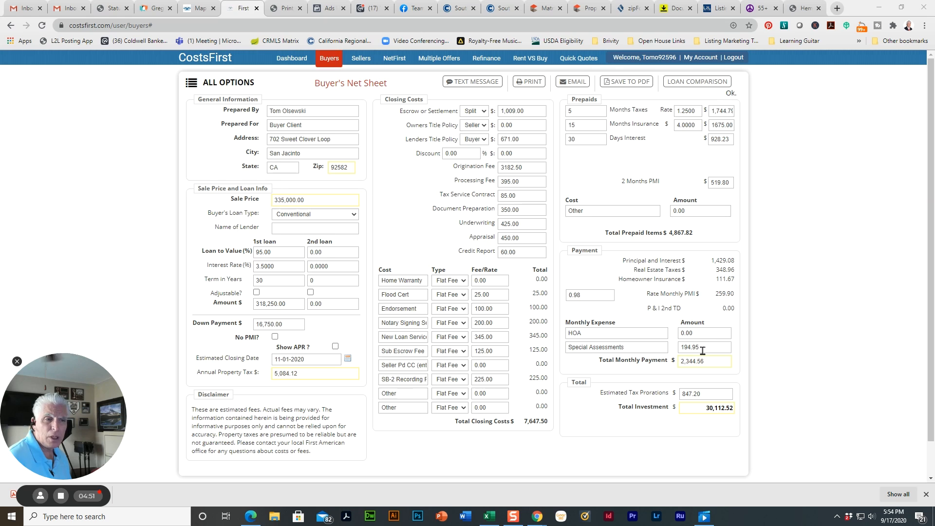
{"action": "mouse_move", "coordinate": [686, 358]}
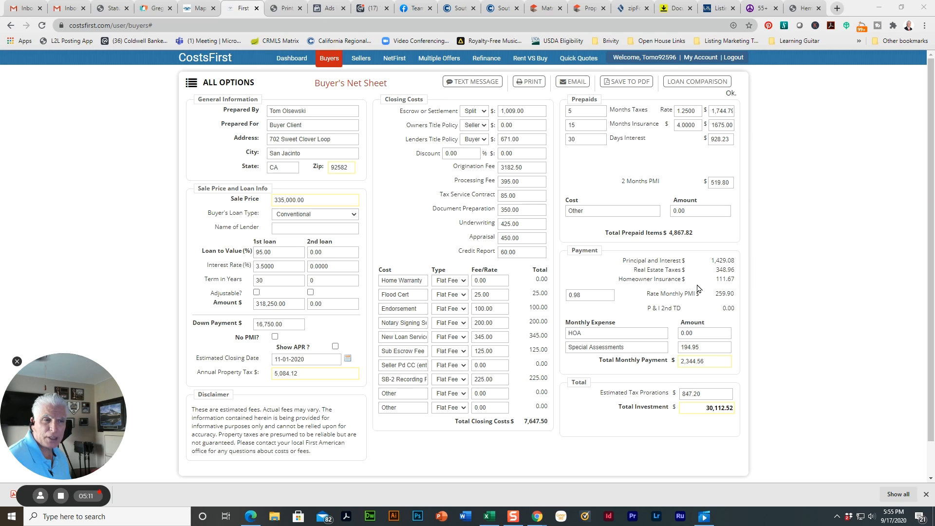
{"action": "mouse_move", "coordinate": [735, 285]}
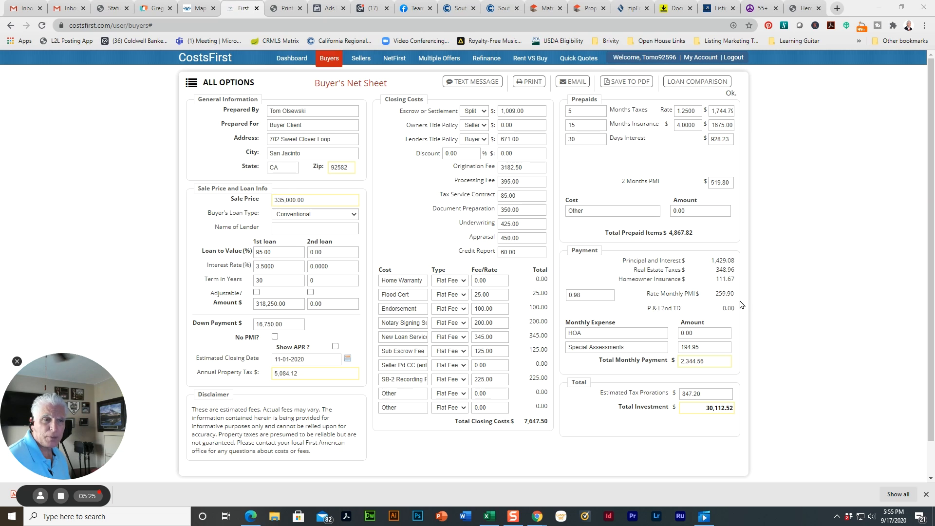
{"action": "mouse_move", "coordinate": [699, 308]}
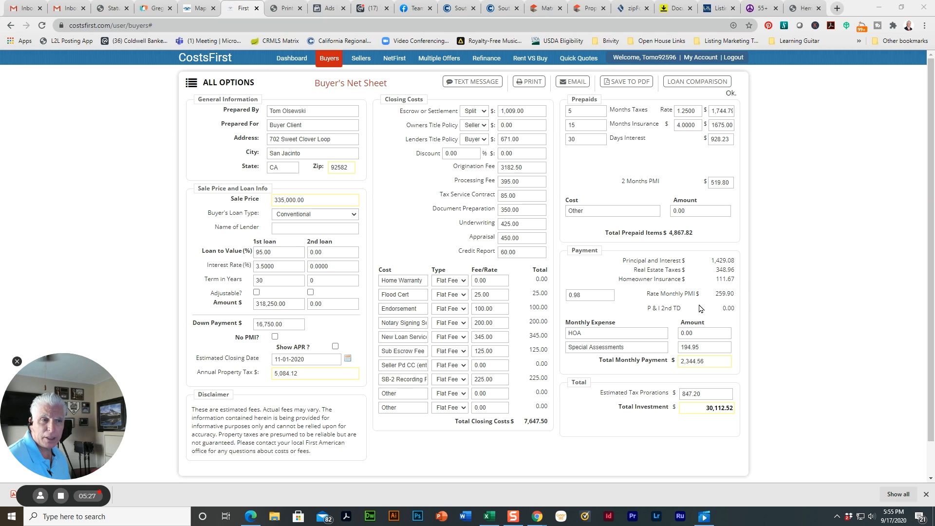
{"action": "mouse_move", "coordinate": [731, 302]}
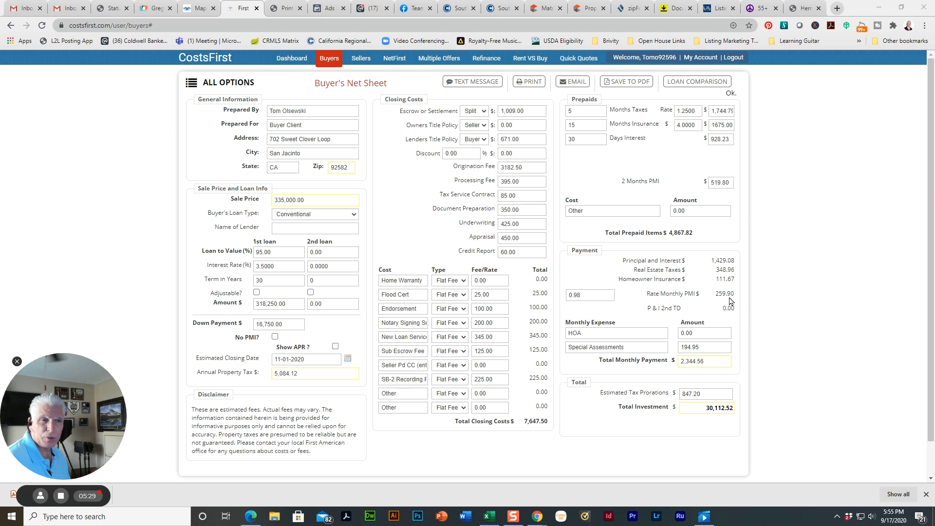
{"action": "mouse_move", "coordinate": [743, 298]}
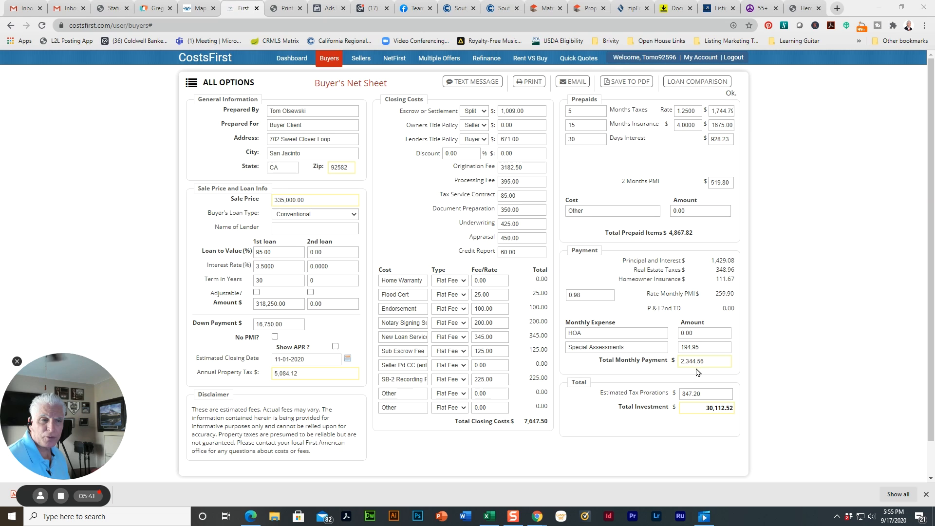
{"action": "mouse_move", "coordinate": [715, 366]}
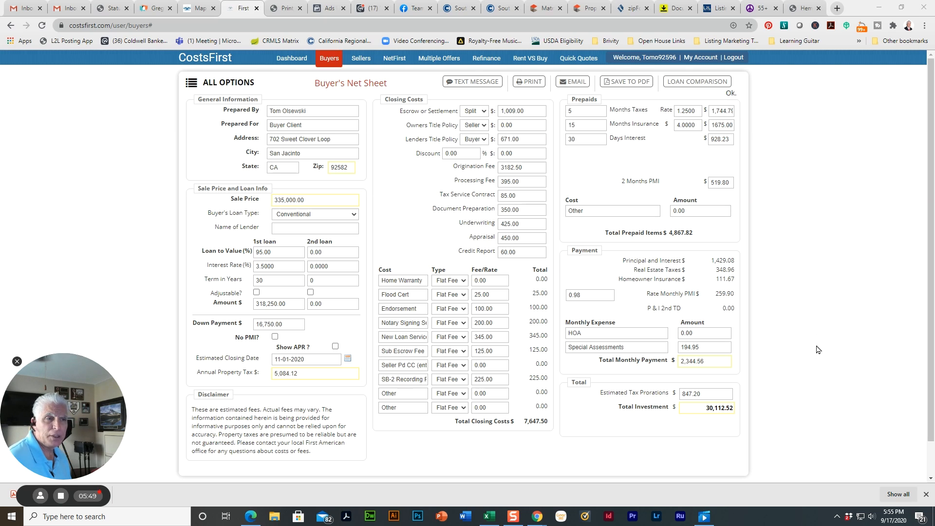
{"action": "mouse_move", "coordinate": [821, 130]}
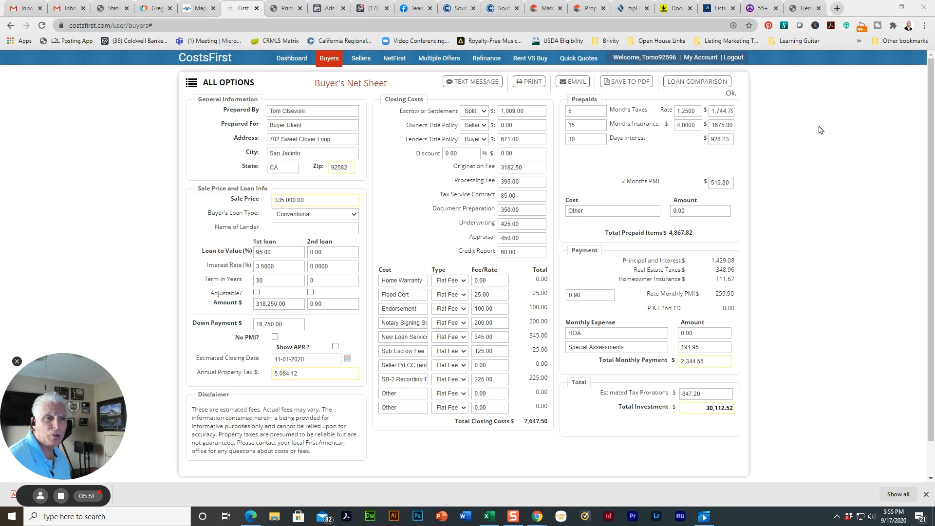
{"action": "mouse_move", "coordinate": [826, 318]}
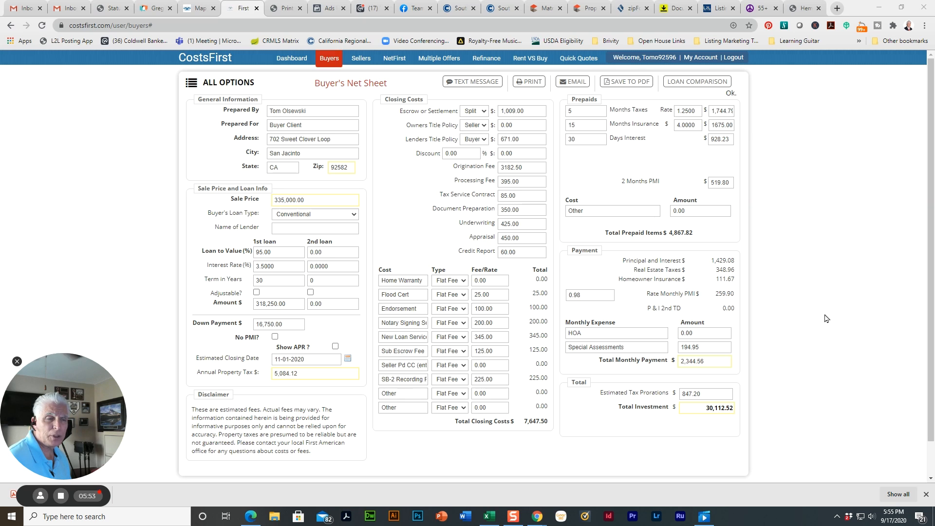
{"action": "mouse_move", "coordinate": [844, 290]}
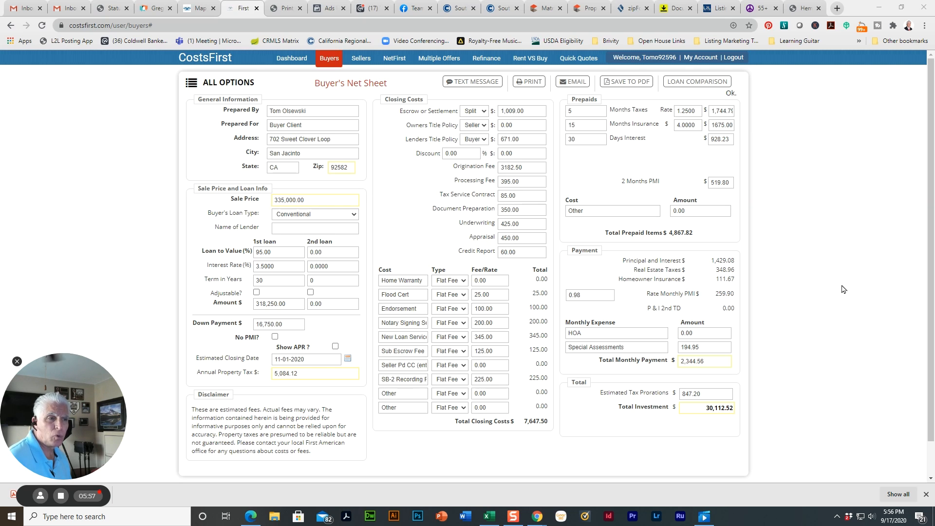
{"action": "mouse_move", "coordinate": [831, 272]}
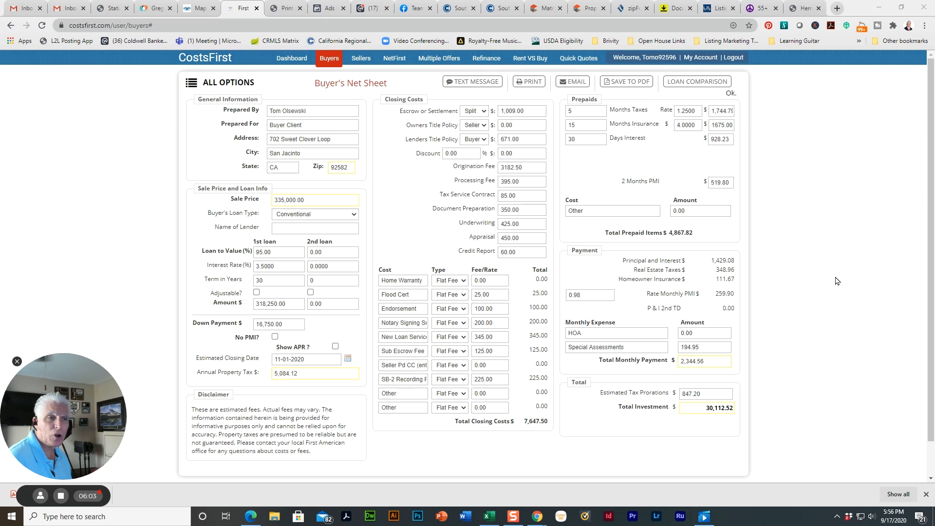
{"action": "mouse_move", "coordinate": [803, 280]}
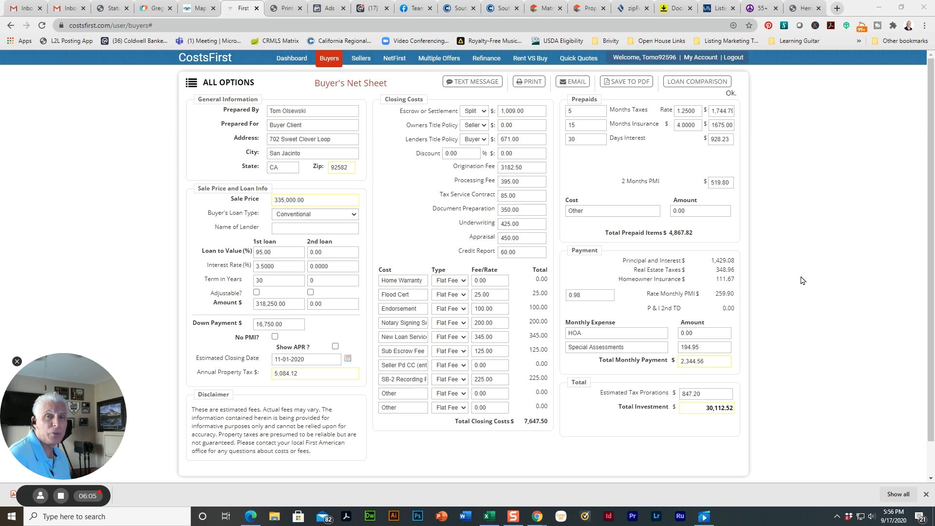